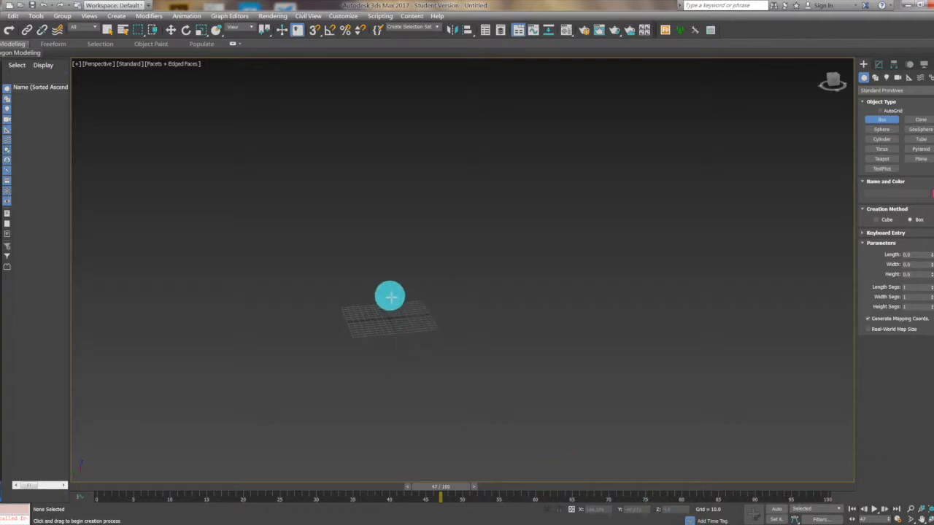
Drag out Box001 in the Top viewport with 10 length, width and height segments.
drag(390, 297, 529, 326)
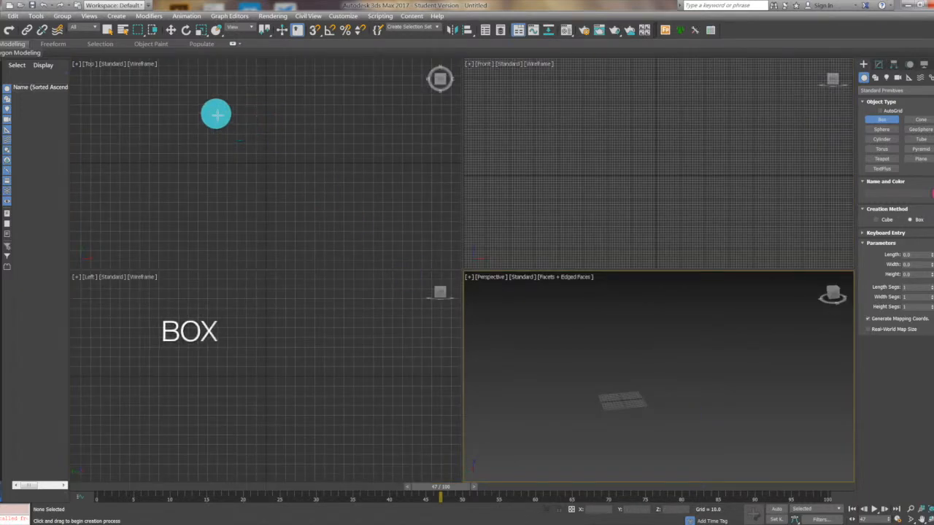
drag(216, 114, 315, 213)
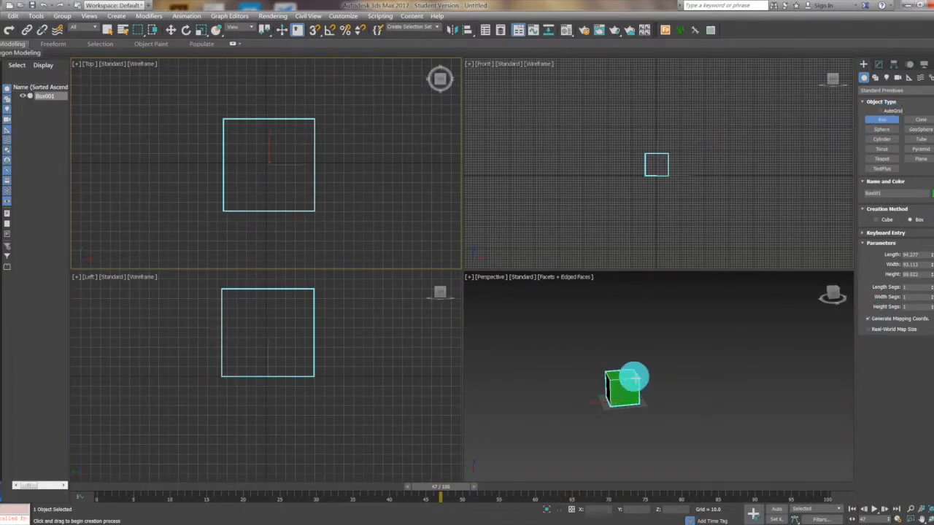
drag(631, 380, 775, 351)
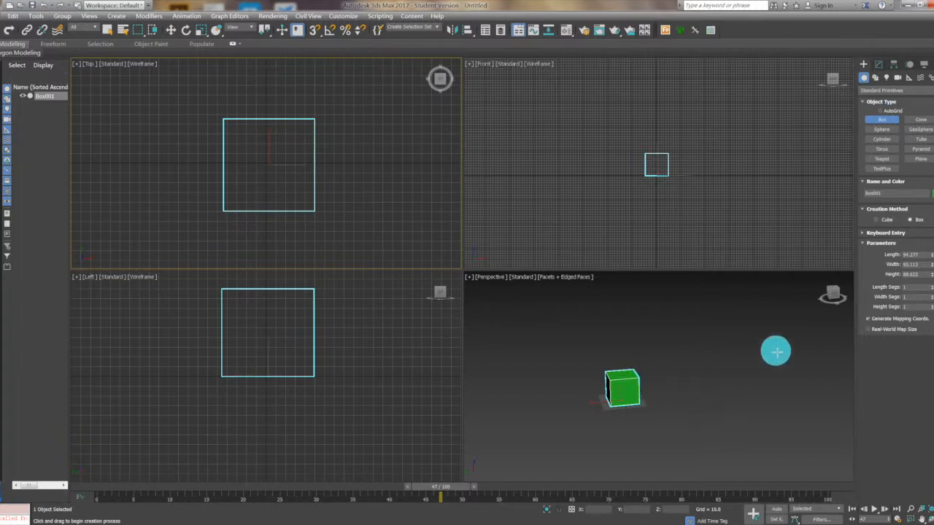
click(912, 286)
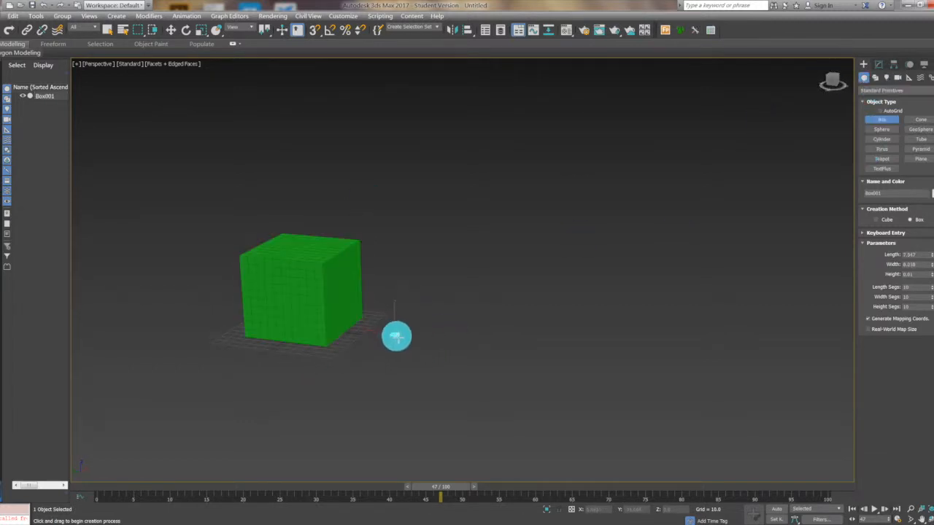
drag(396, 336, 396, 482)
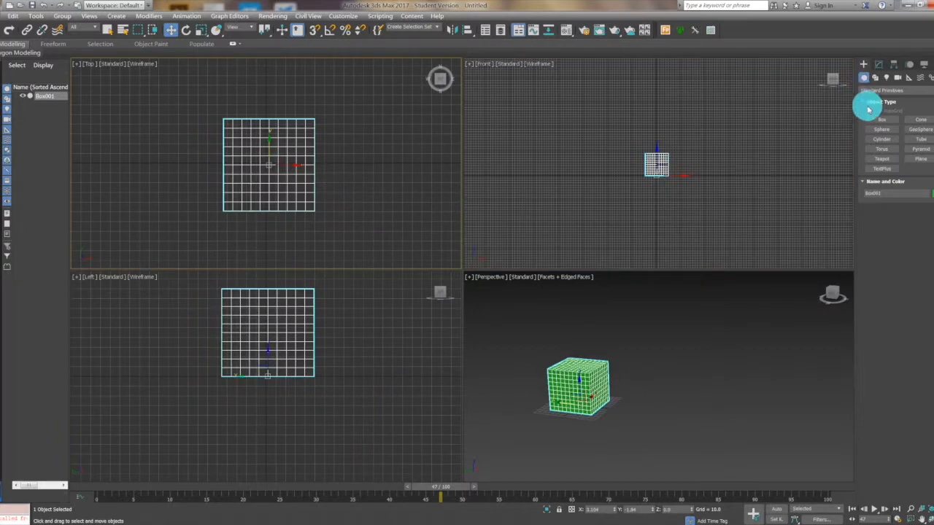
Add a small Box002 beside Box001 and switch the Create panel to Compound Objects.
click(881, 119)
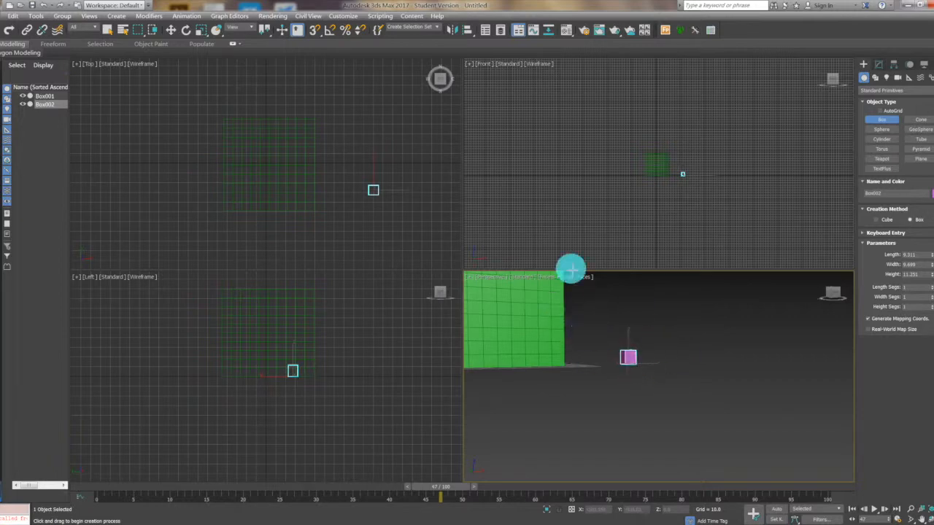
click(883, 89)
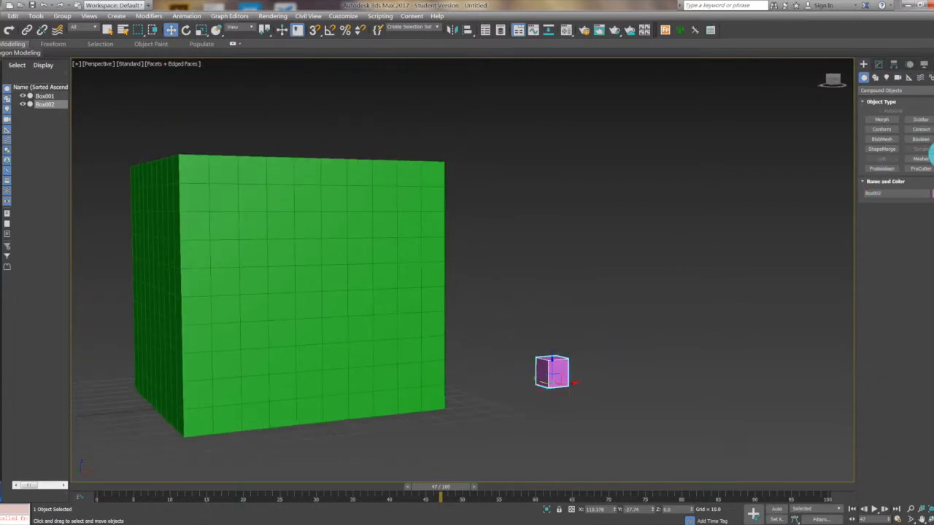
Scatter Box002 over Box001 as distribution object using Instance duplicates.
click(920, 119)
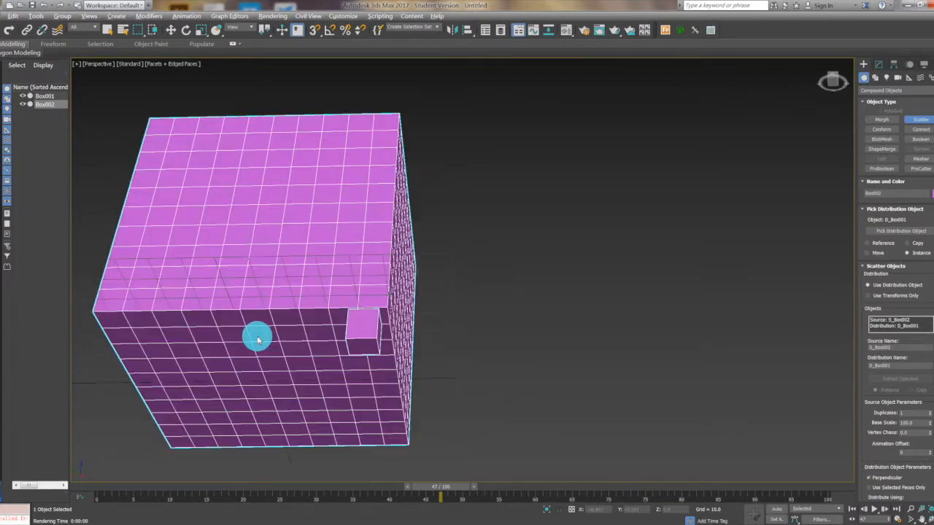
drag(257, 338, 249, 367)
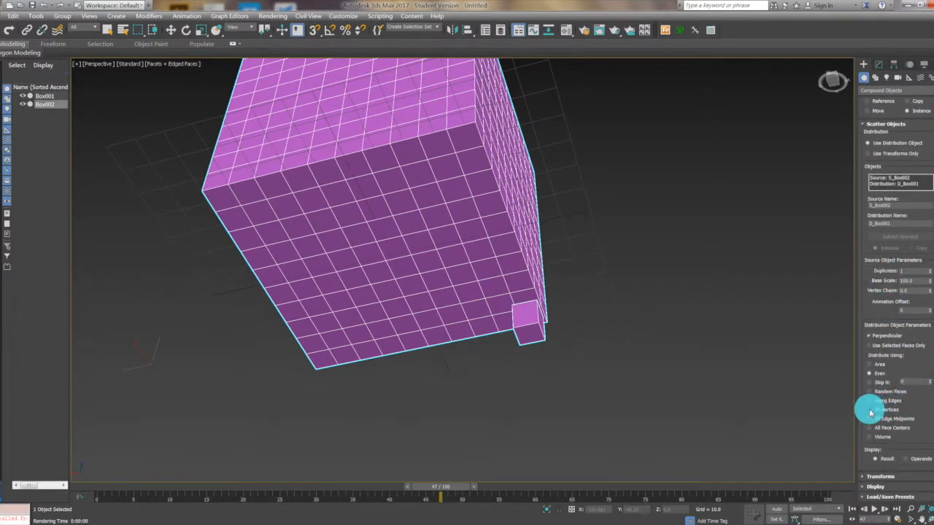
Distribute the scattered boxes using All Edge Midpoints instead of All Vertices.
click(869, 409)
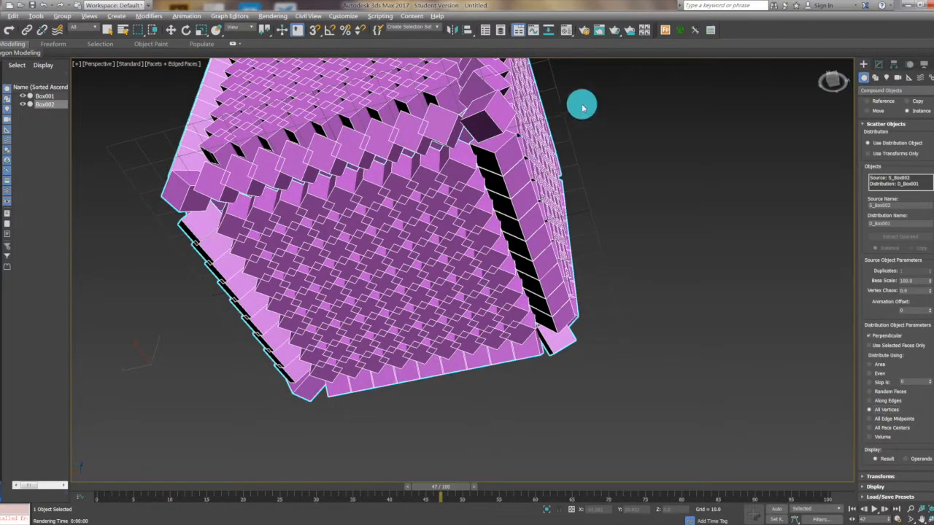
drag(582, 105, 465, 379)
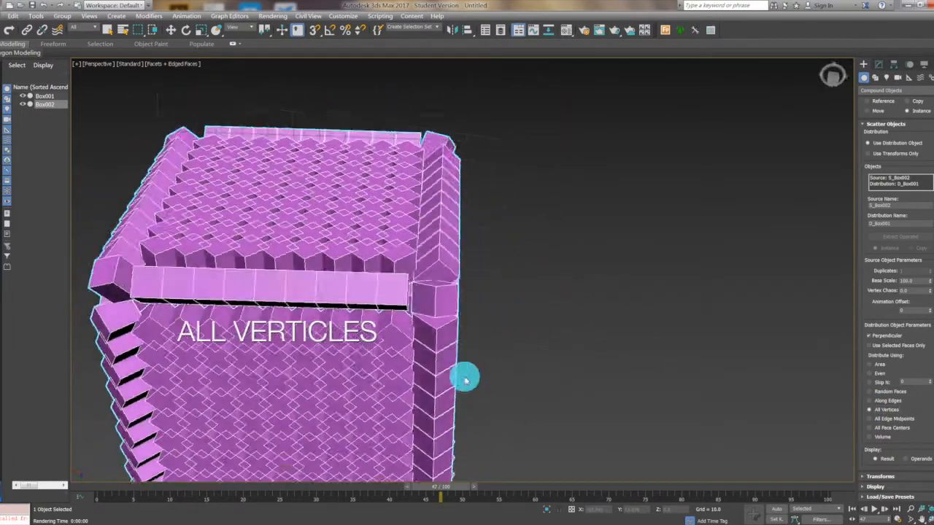
drag(465, 379, 543, 368)
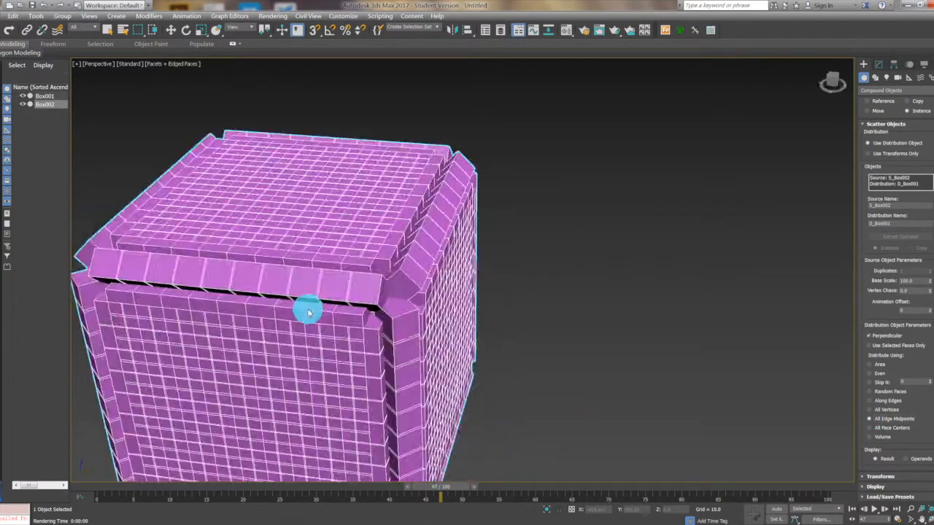
drag(308, 312, 440, 297)
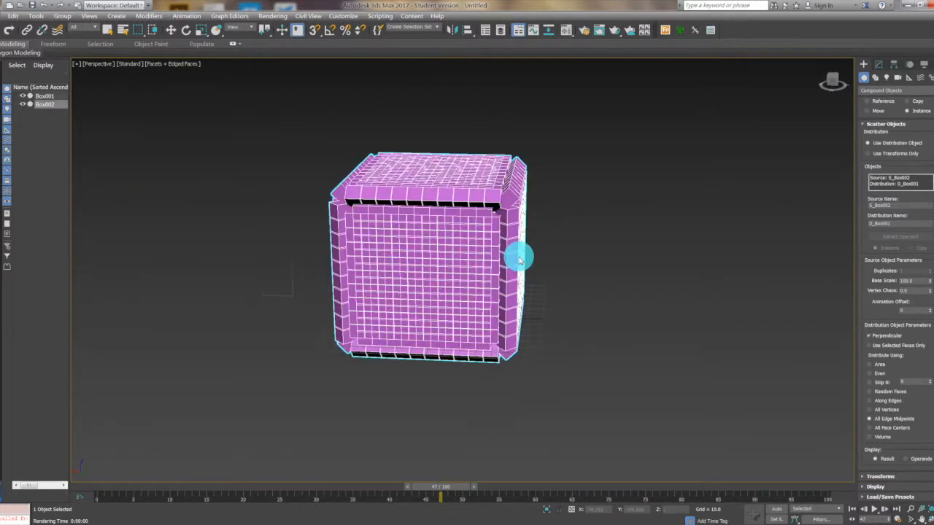
mouse_move(354, 379)
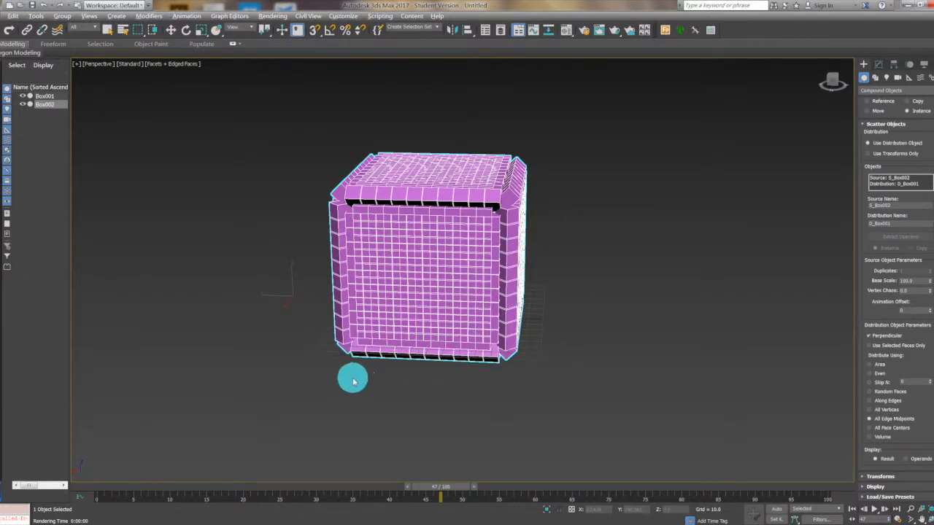
drag(354, 380, 437, 377)
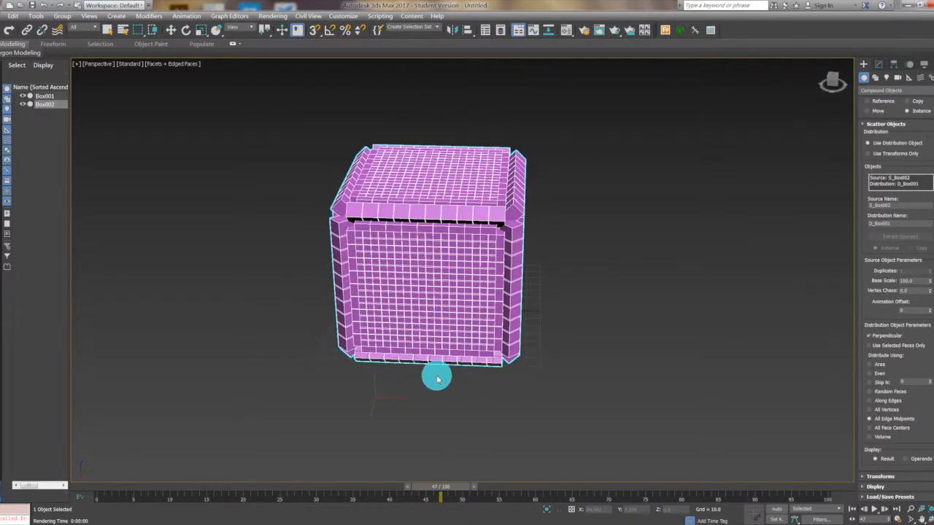
drag(438, 378, 536, 256)
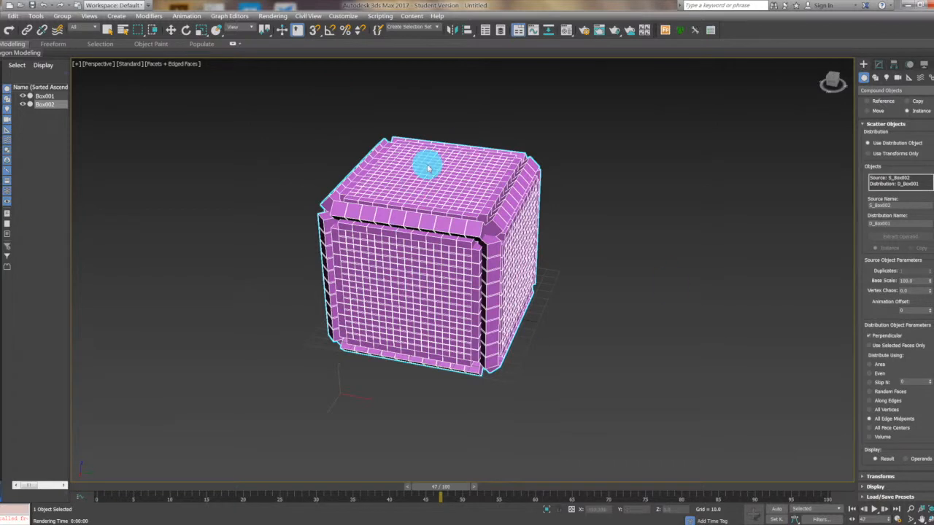
mouse_move(496, 188)
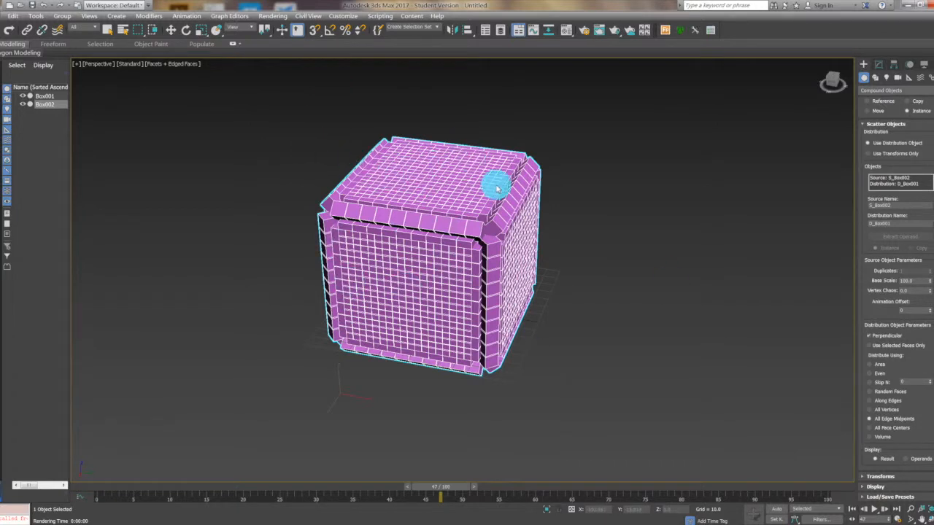
Drag the scatter object well clear of Box001 with Select and Move.
click(172, 30)
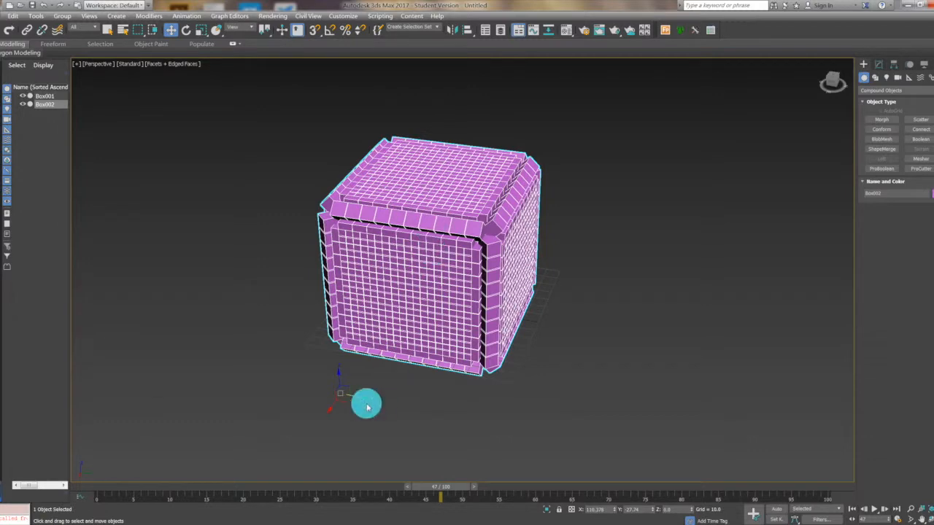
drag(366, 406, 475, 406)
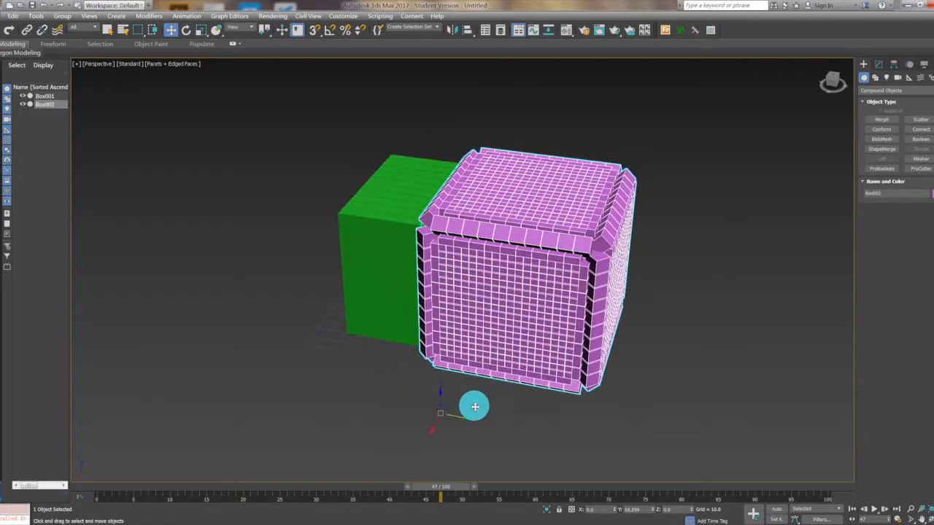
drag(474, 407, 719, 437)
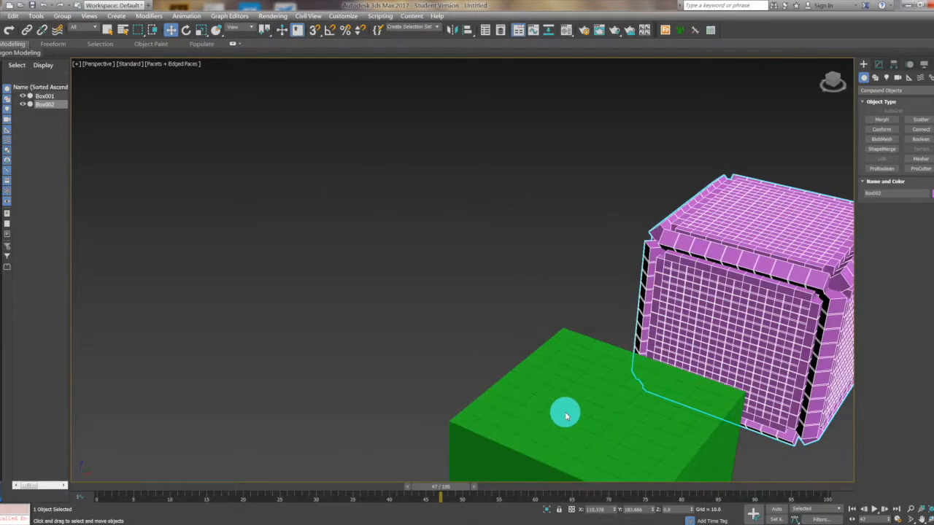
scroll(down, 3)
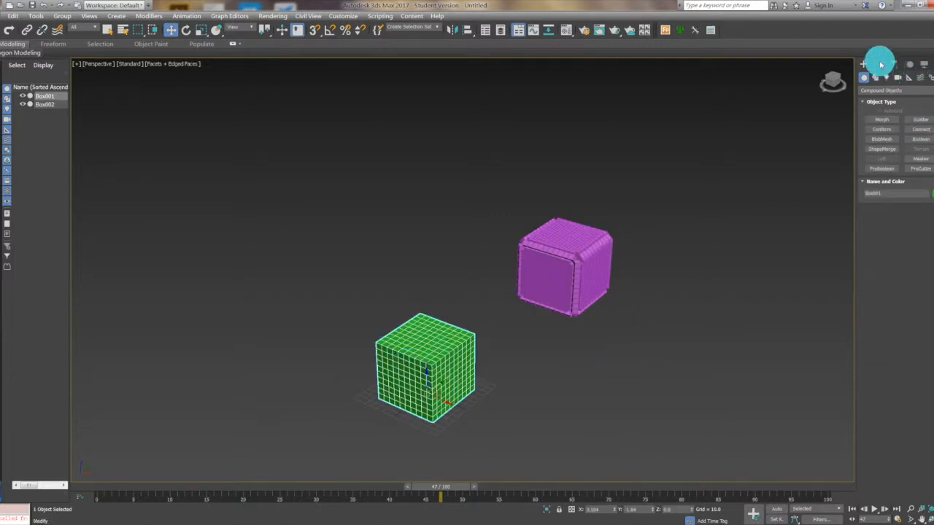
Apply a Vol. Select modifier to Box001 and enter its Gizmo sub-object level.
click(879, 64)
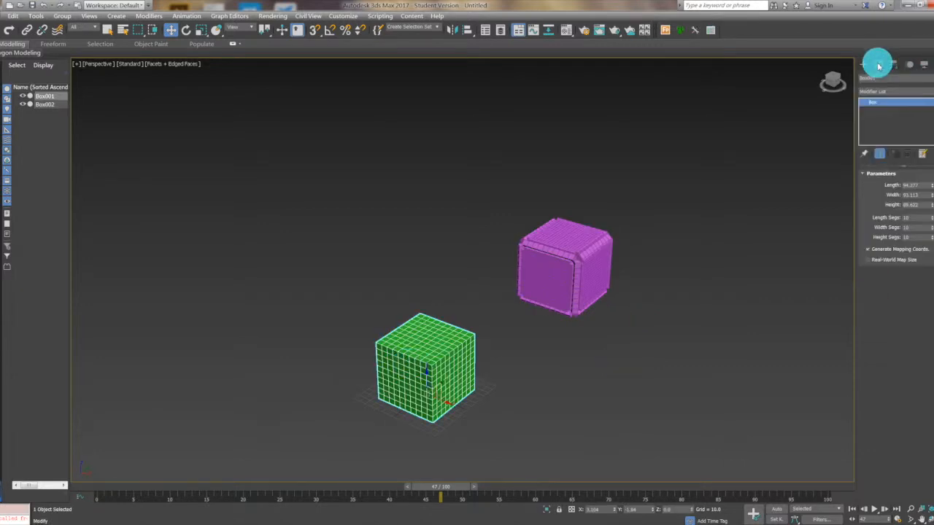
click(883, 100)
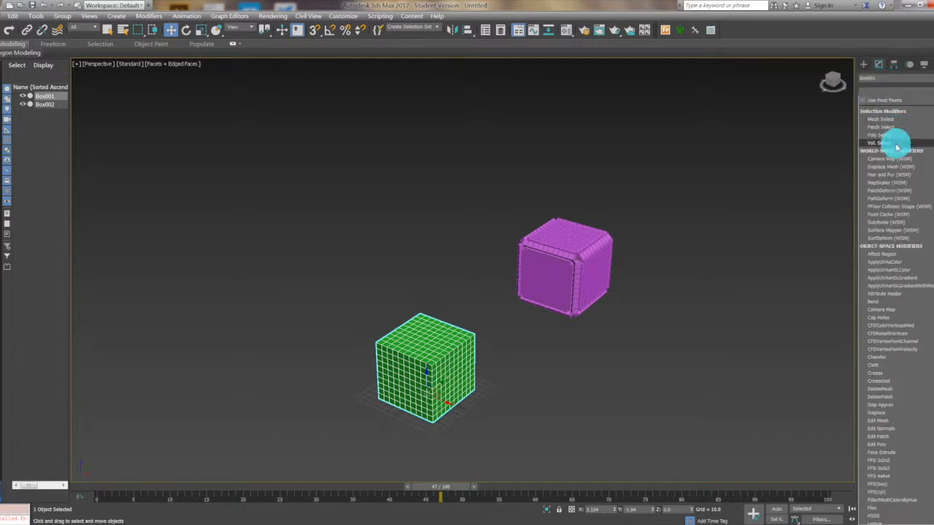
click(880, 142)
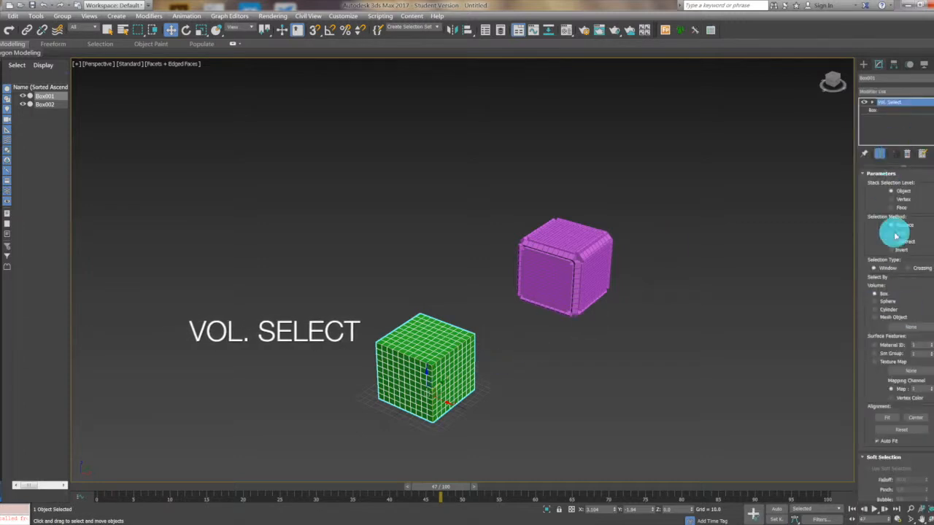
click(902, 190)
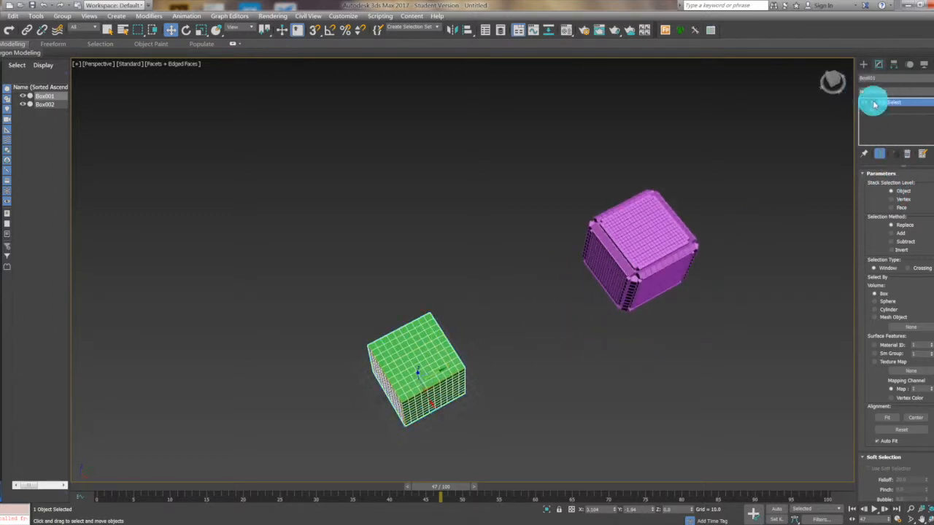
click(878, 102)
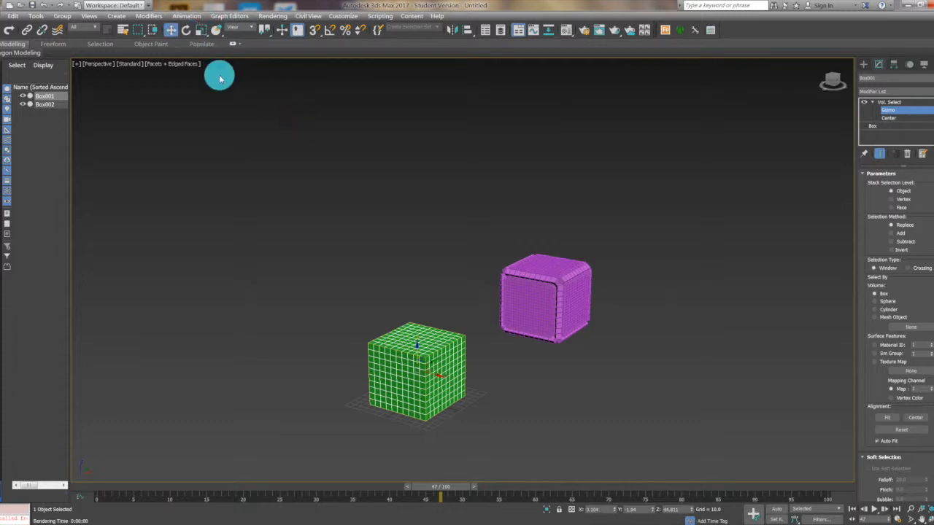
mouse_move(419, 344)
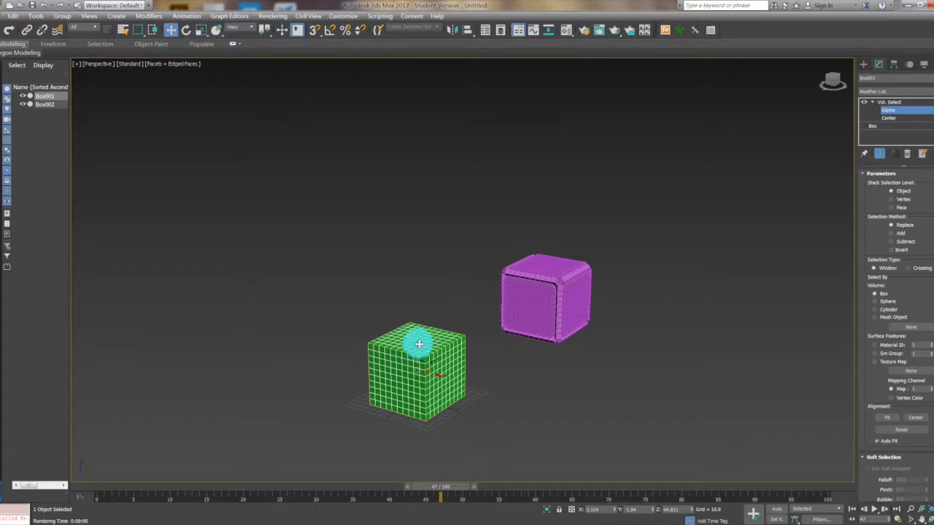
Position the Vol. Select gizmo above Box001 and open the base Box parameters.
drag(419, 345, 437, 239)
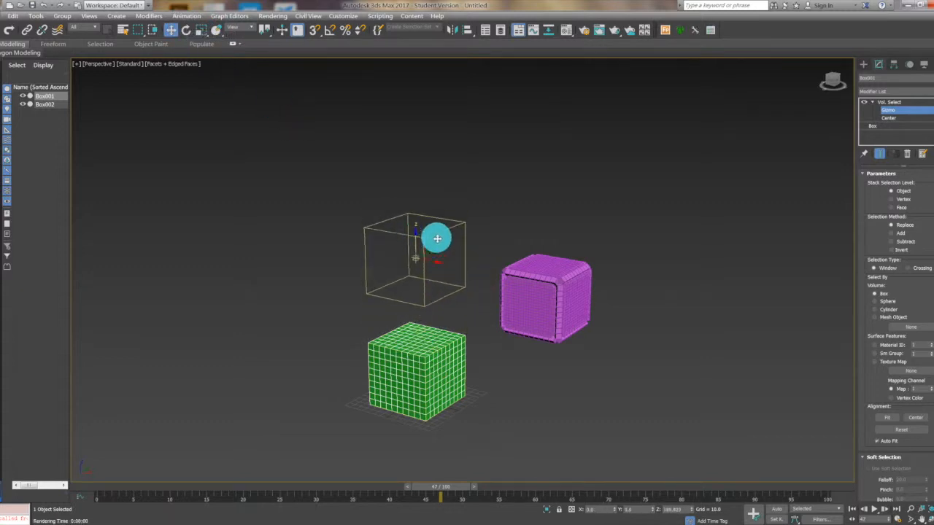
click(194, 28)
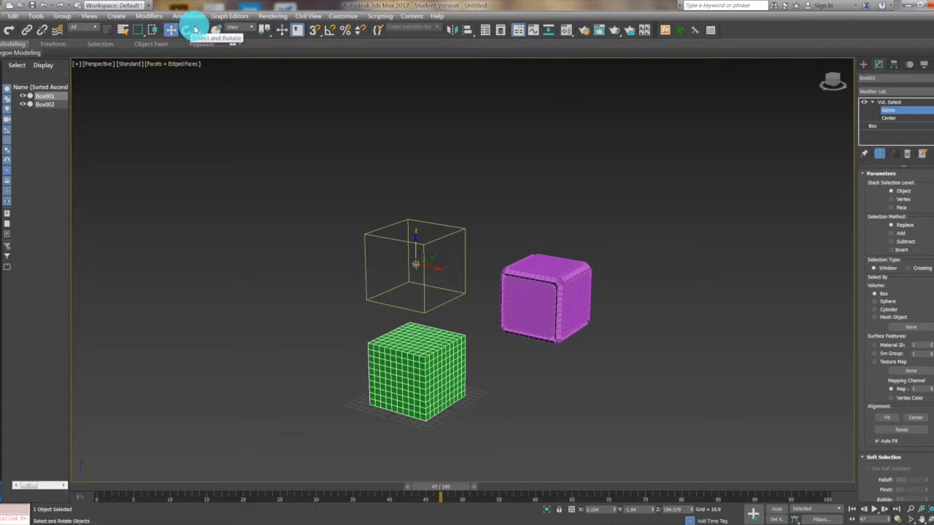
click(186, 29)
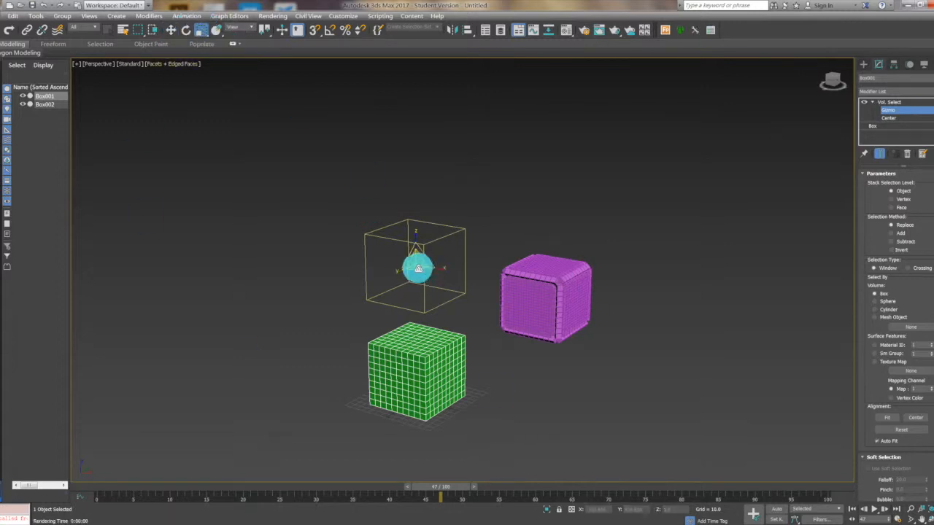
drag(417, 269, 416, 237)
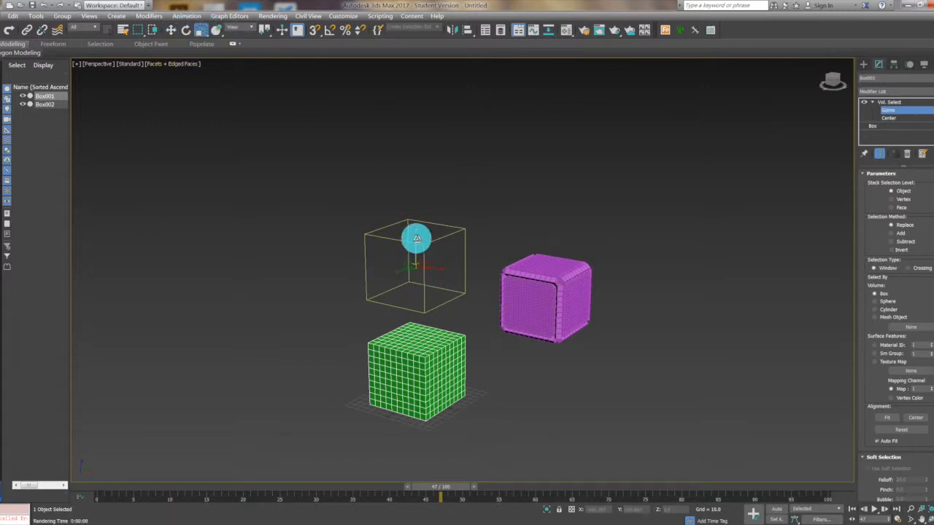
drag(415, 237, 427, 295)
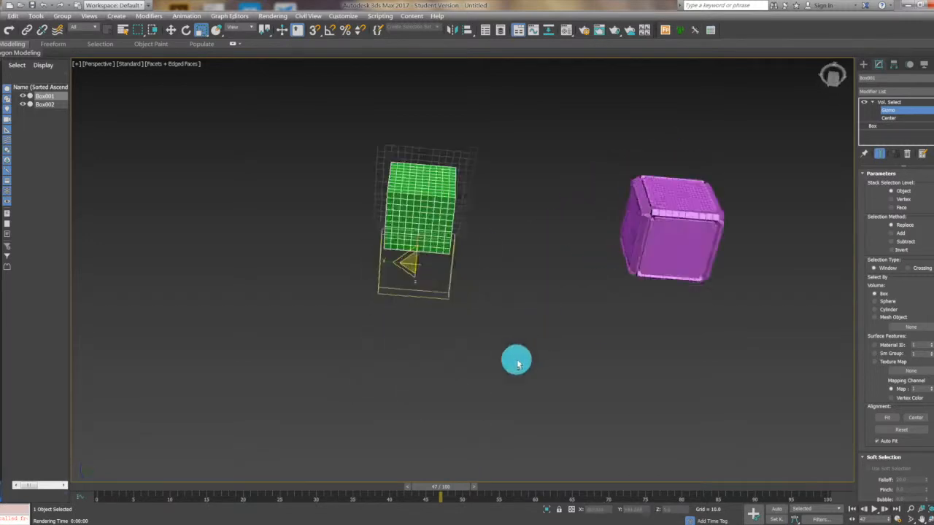
drag(516, 361, 539, 307)
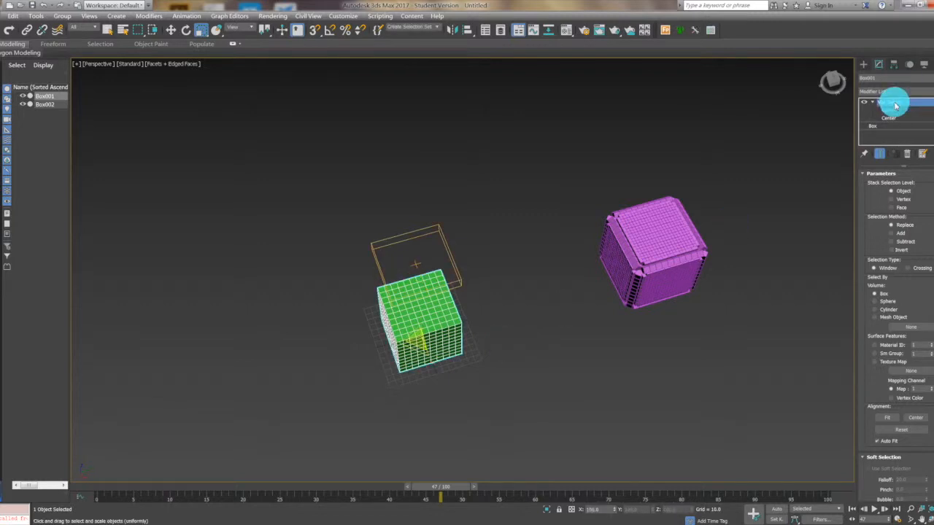
click(872, 125)
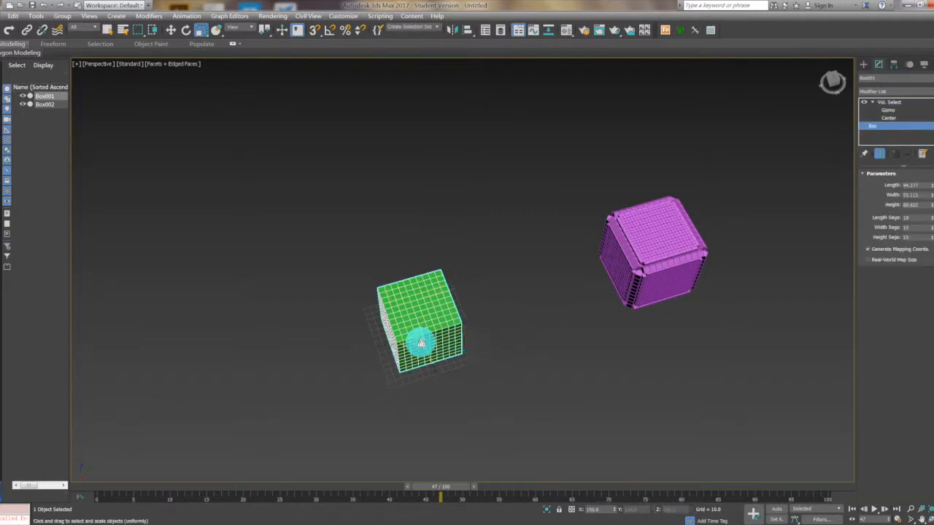
Set Vol. Select to Vertex level with soft selection falloff 20, editing its gizmo.
click(888, 109)
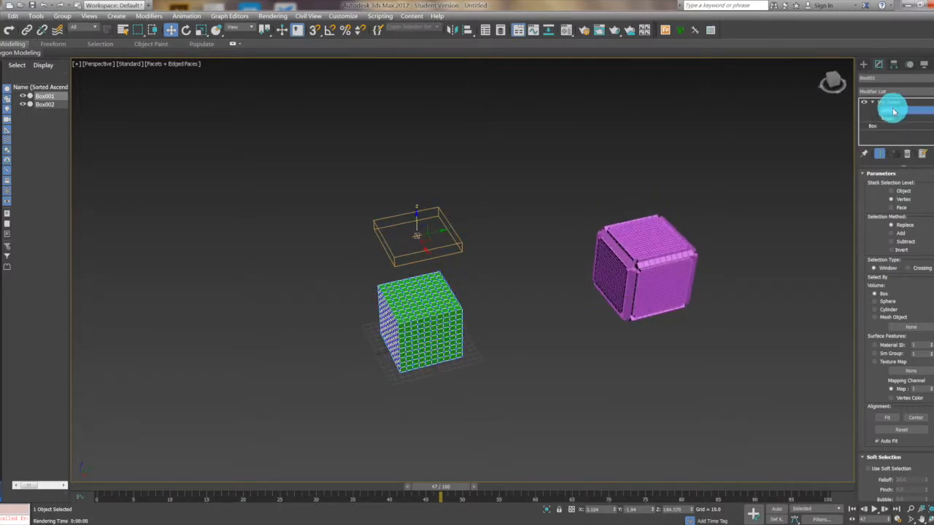
click(894, 110)
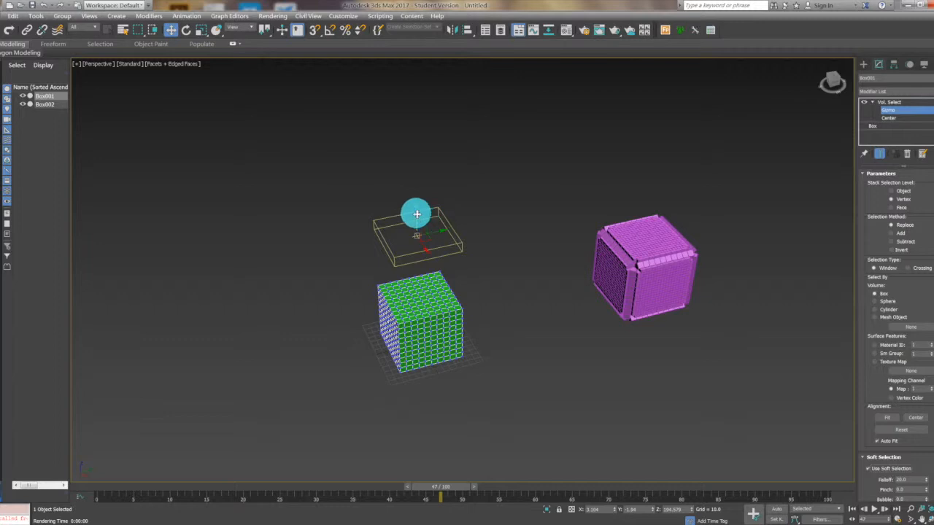
click(893, 89)
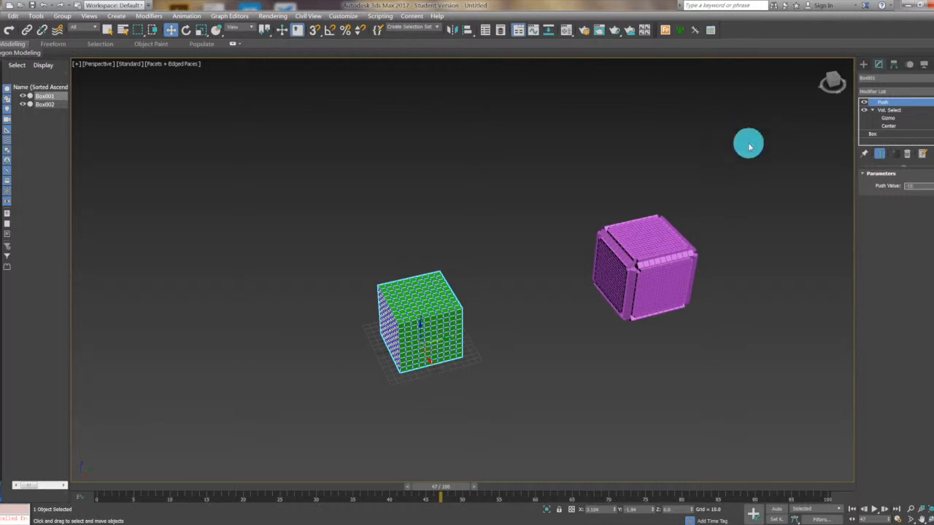
Sweep the Vol. Select gizmo down through the cube and back up, then deselect.
click(888, 118)
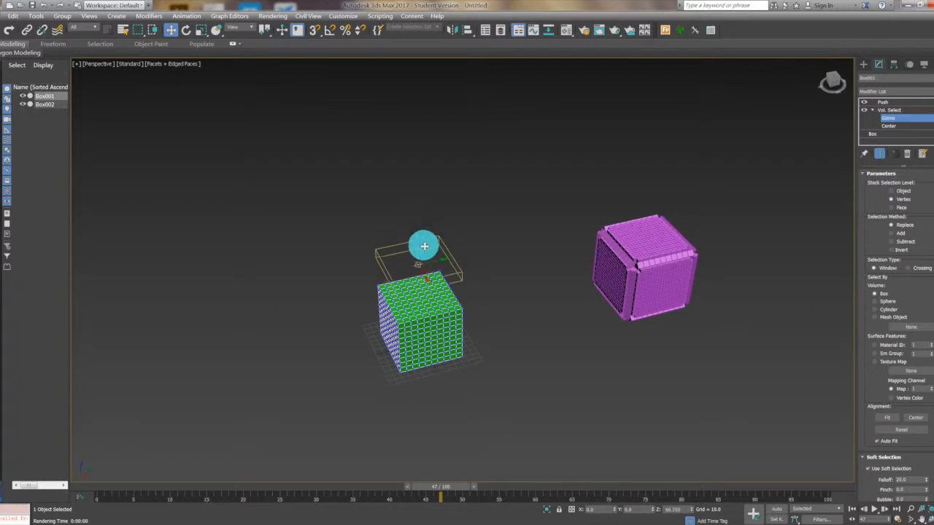
drag(424, 245, 460, 350)
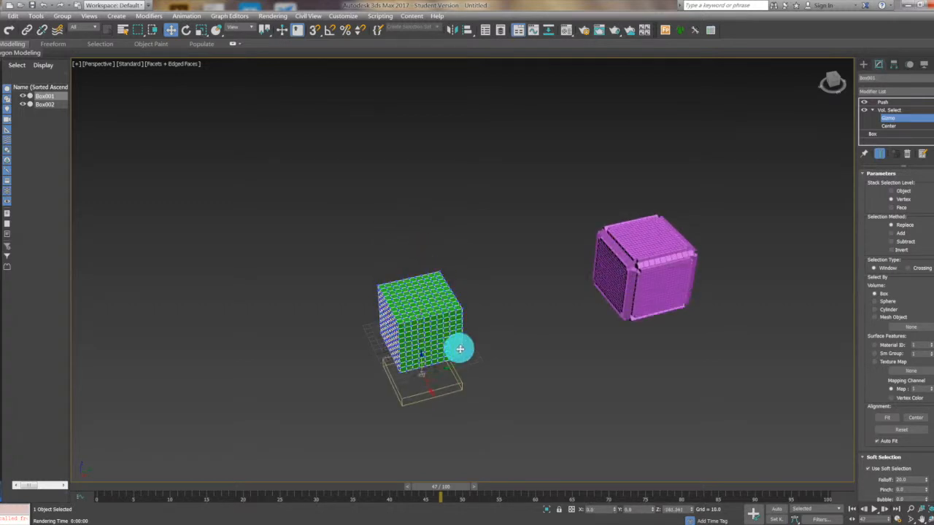
drag(459, 349, 449, 316)
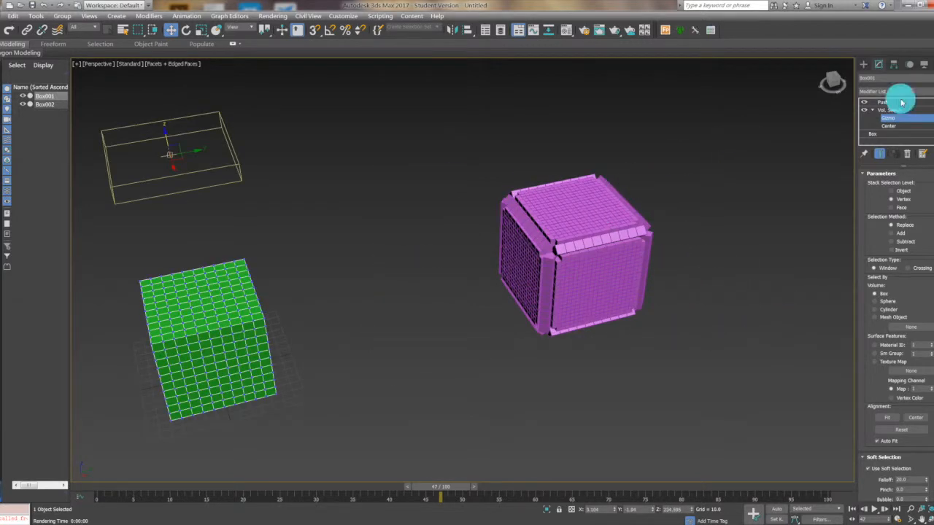
click(422, 188)
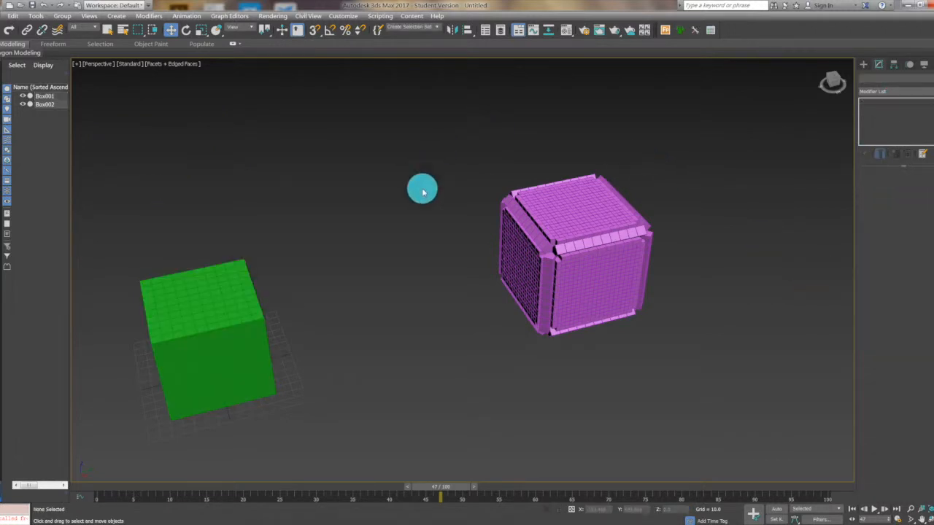
Clone the pink scattered cube as an instance.
click(576, 255)
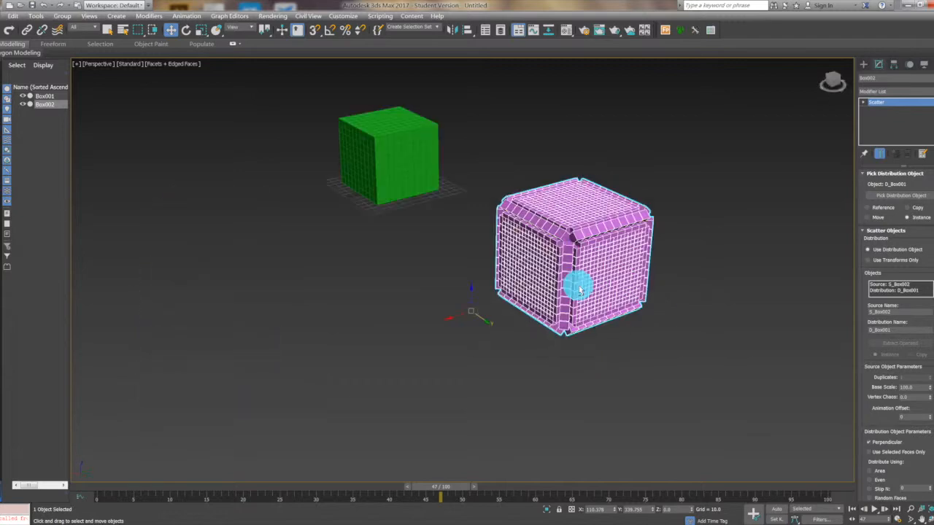
right_click(580, 290)
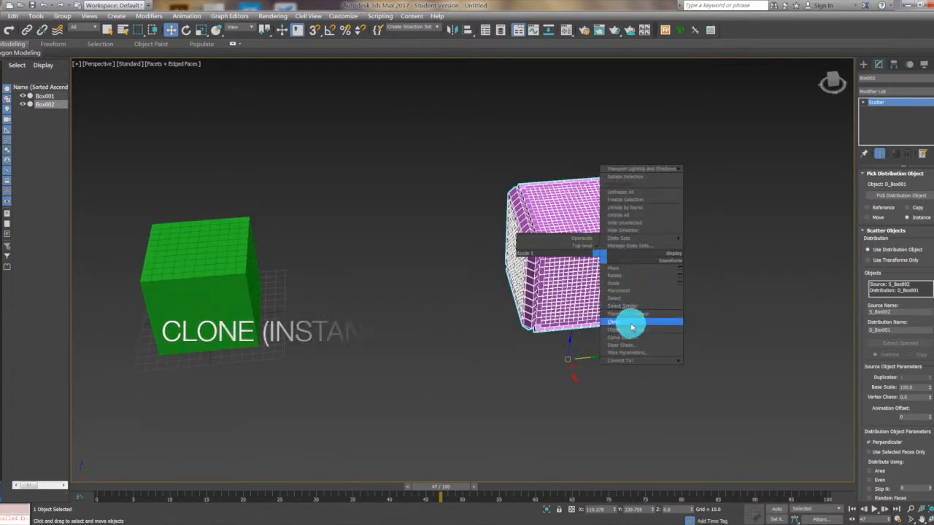
click(627, 321)
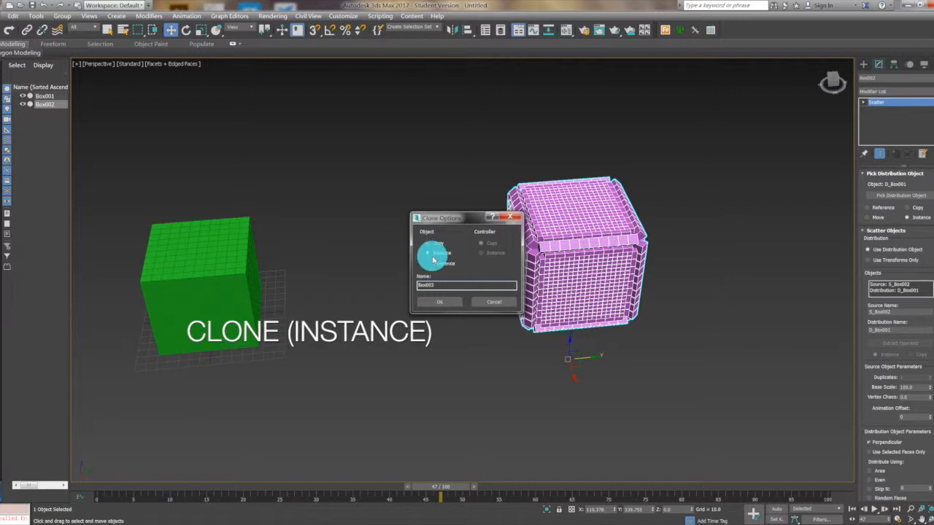
click(440, 301)
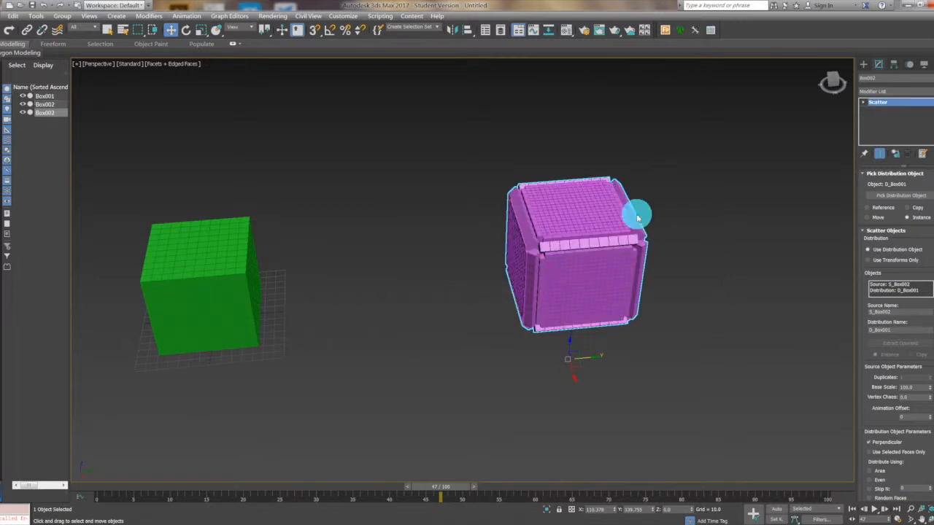
Scale the instanced copy down and set it on top of the original cube.
drag(637, 217, 584, 253)
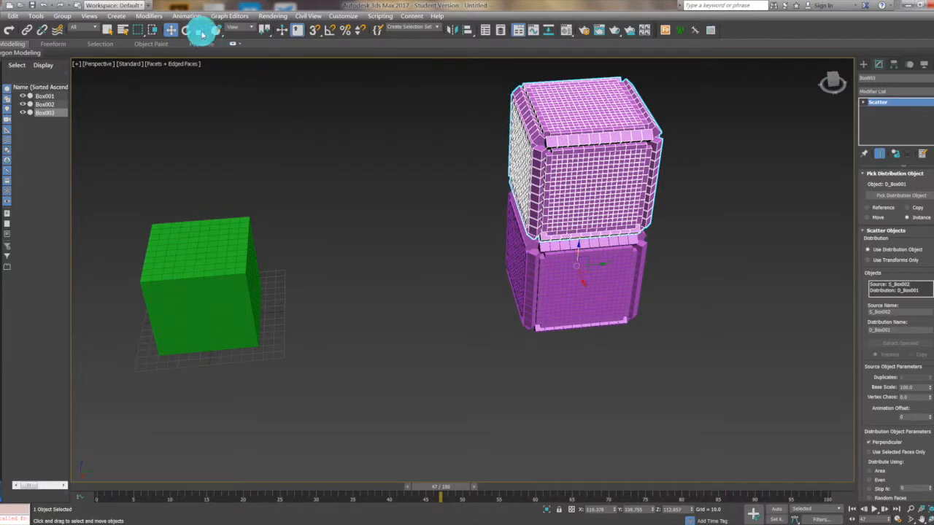
click(199, 29)
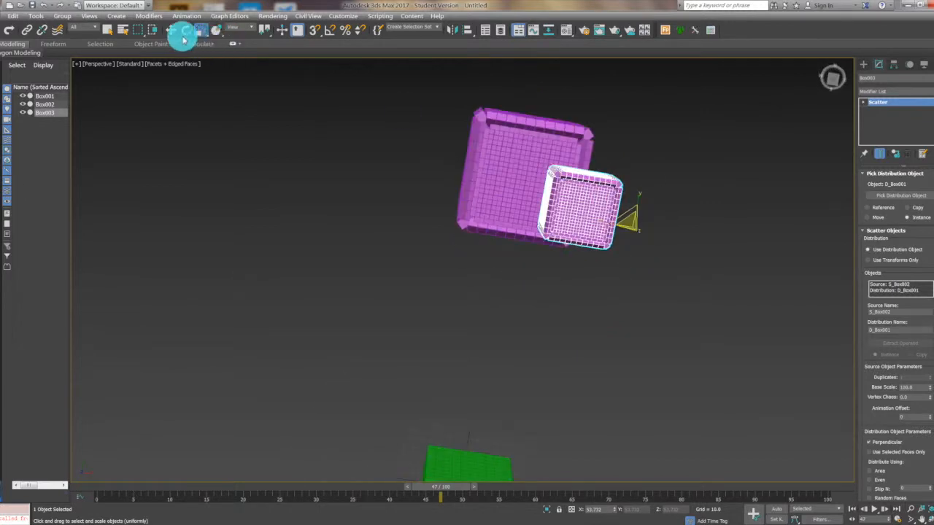
click(171, 30)
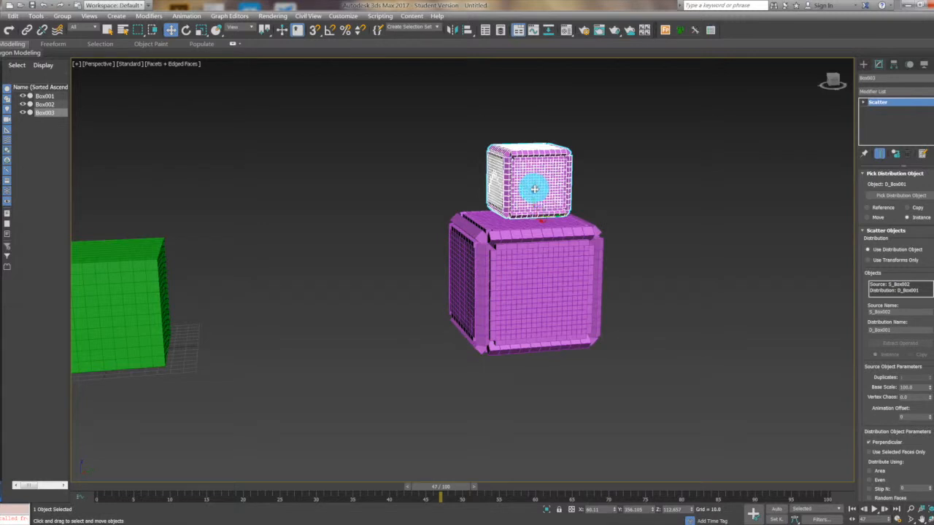
drag(534, 190, 540, 202)
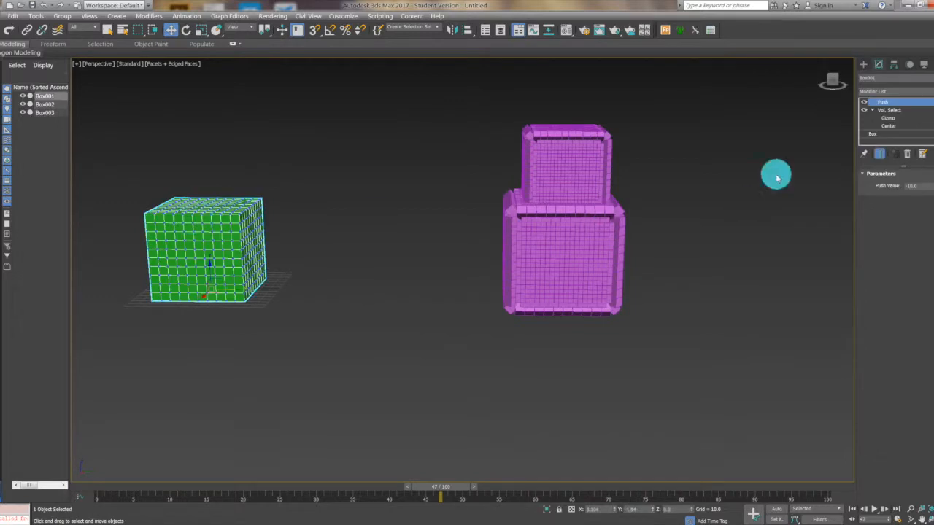
Keyframe the Vol. Select gizmo above the green cube at frame 0, then down through it at frame 95.
click(890, 110)
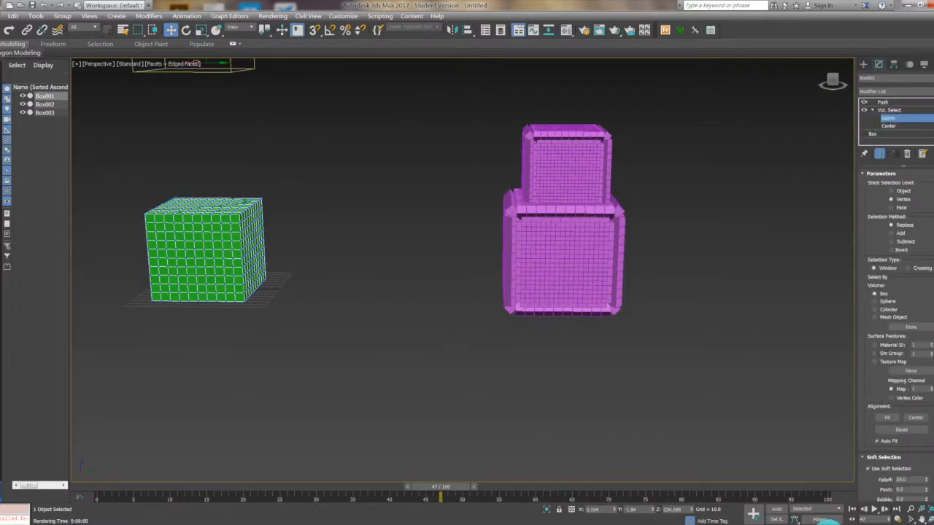
drag(443, 487, 179, 487)
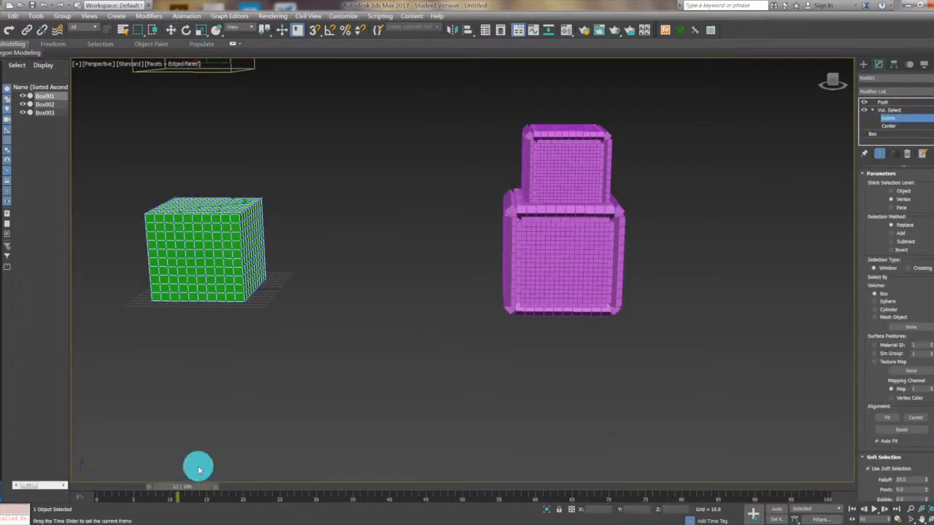
click(776, 508)
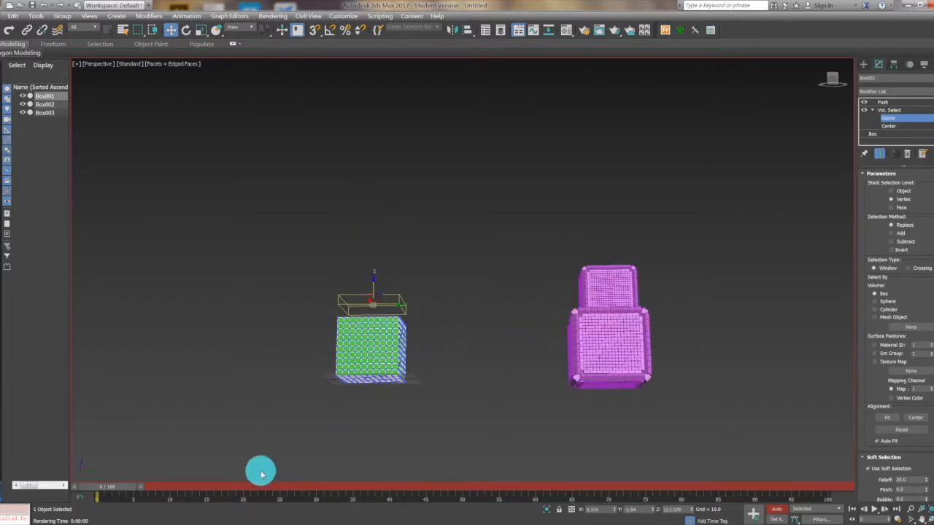
drag(260, 485, 784, 485)
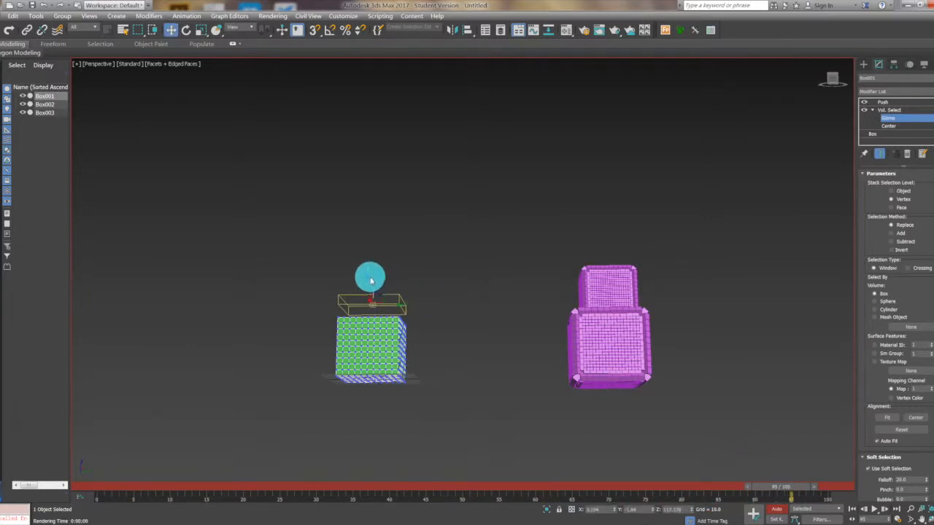
drag(370, 277, 380, 338)
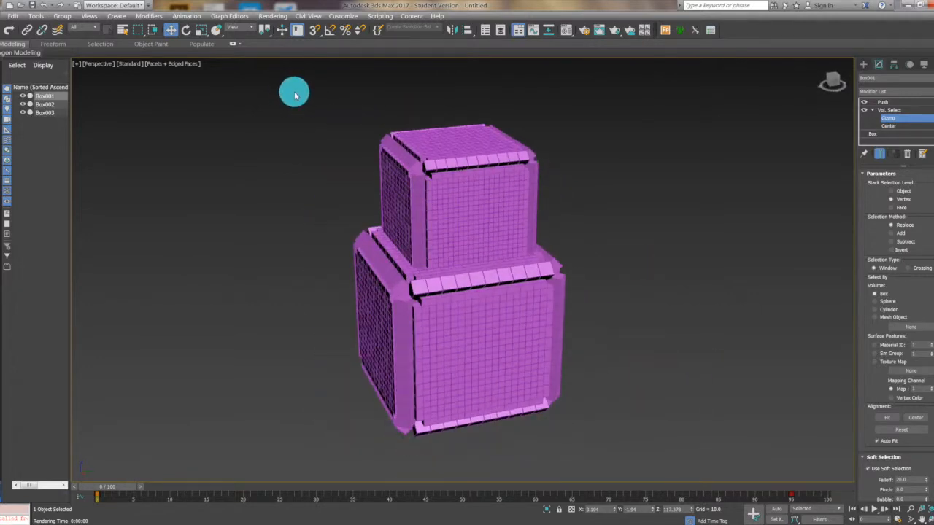
Scrub the timeline and select the top pink cube, Box003.
click(874, 508)
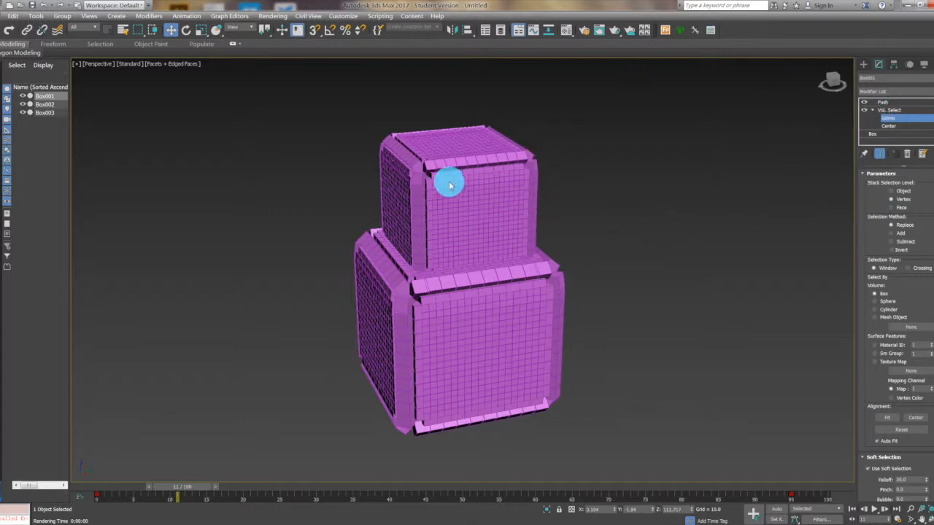
click(883, 103)
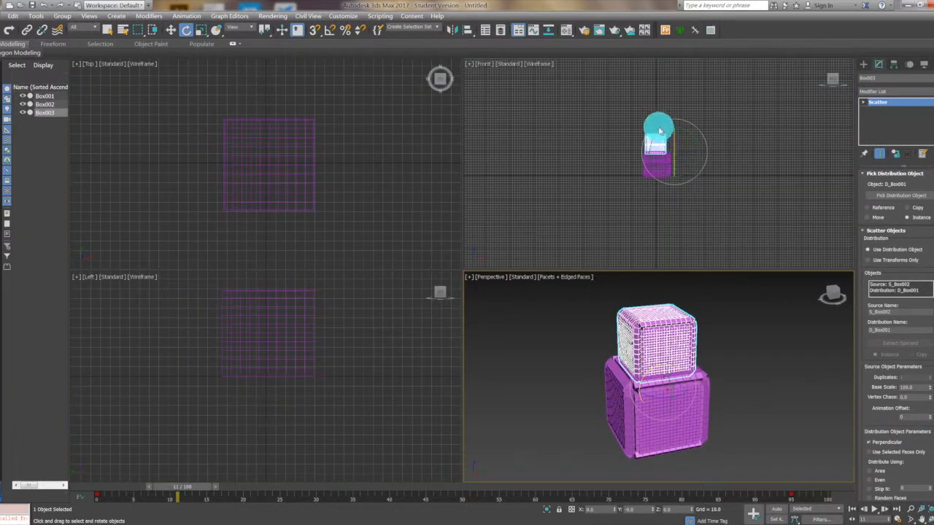
Drag Box003's rotation gizmo in the Front view, swinging it off the top beside the lower cube.
drag(658, 120, 638, 164)
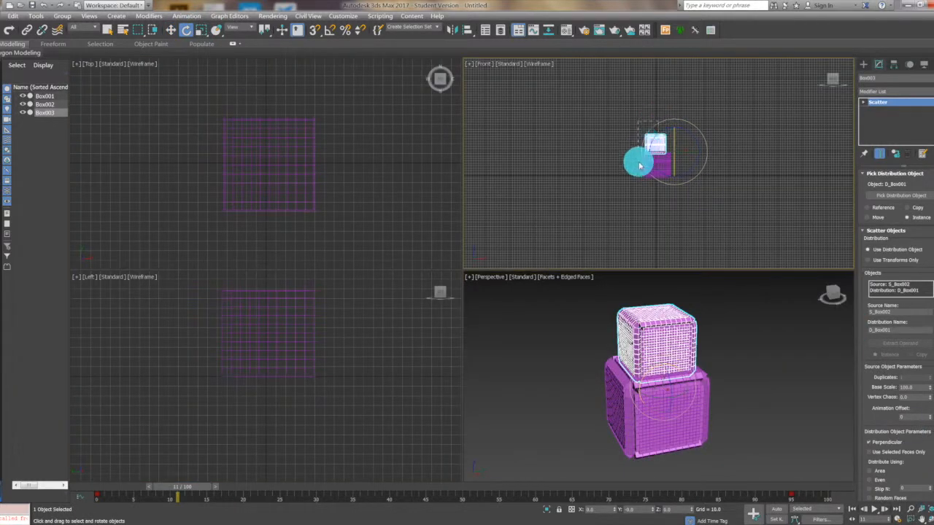
drag(656, 146, 671, 168)
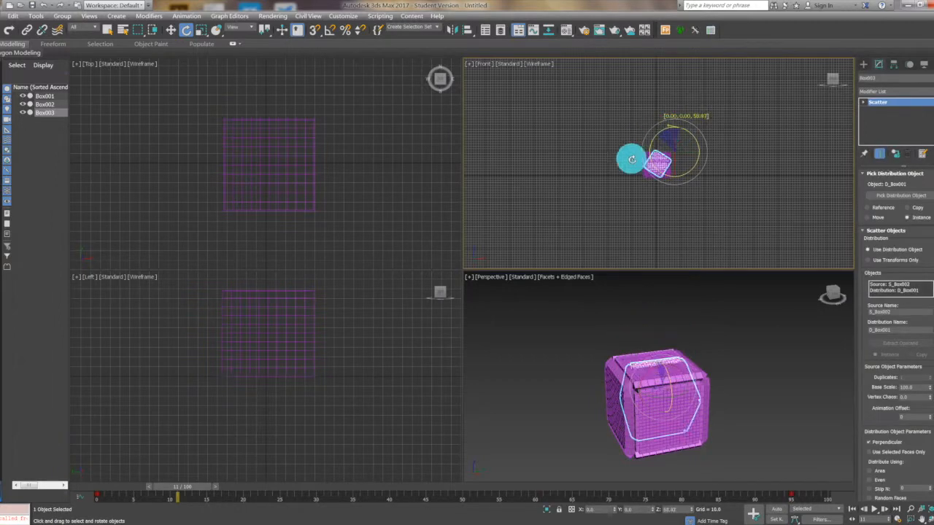
drag(631, 159, 674, 117)
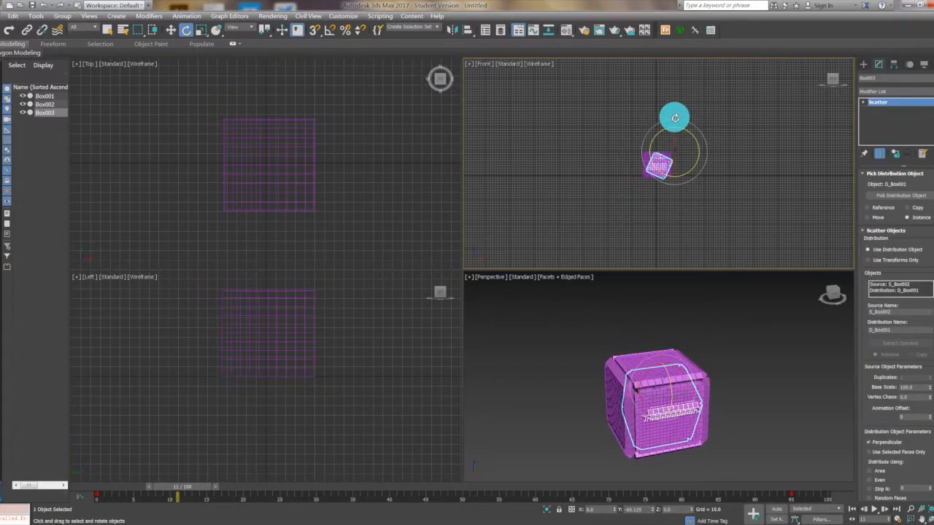
drag(674, 117, 572, 70)
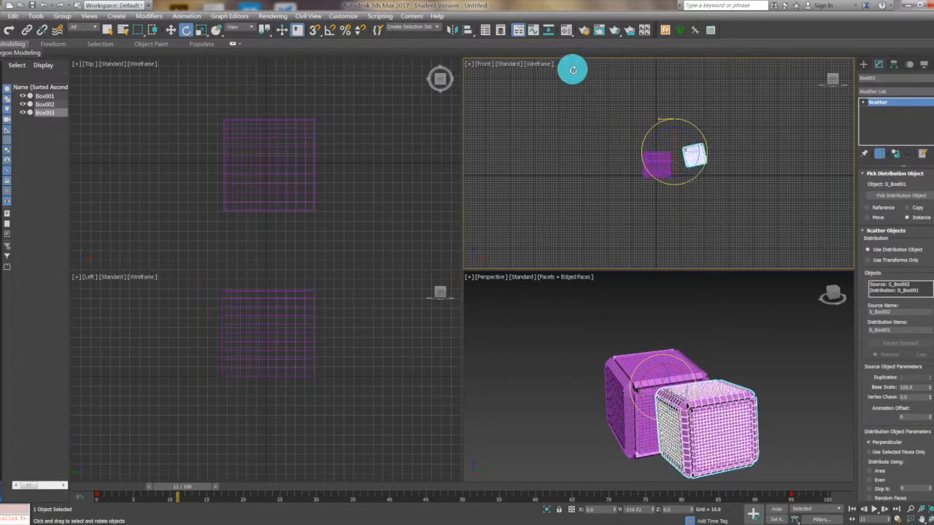